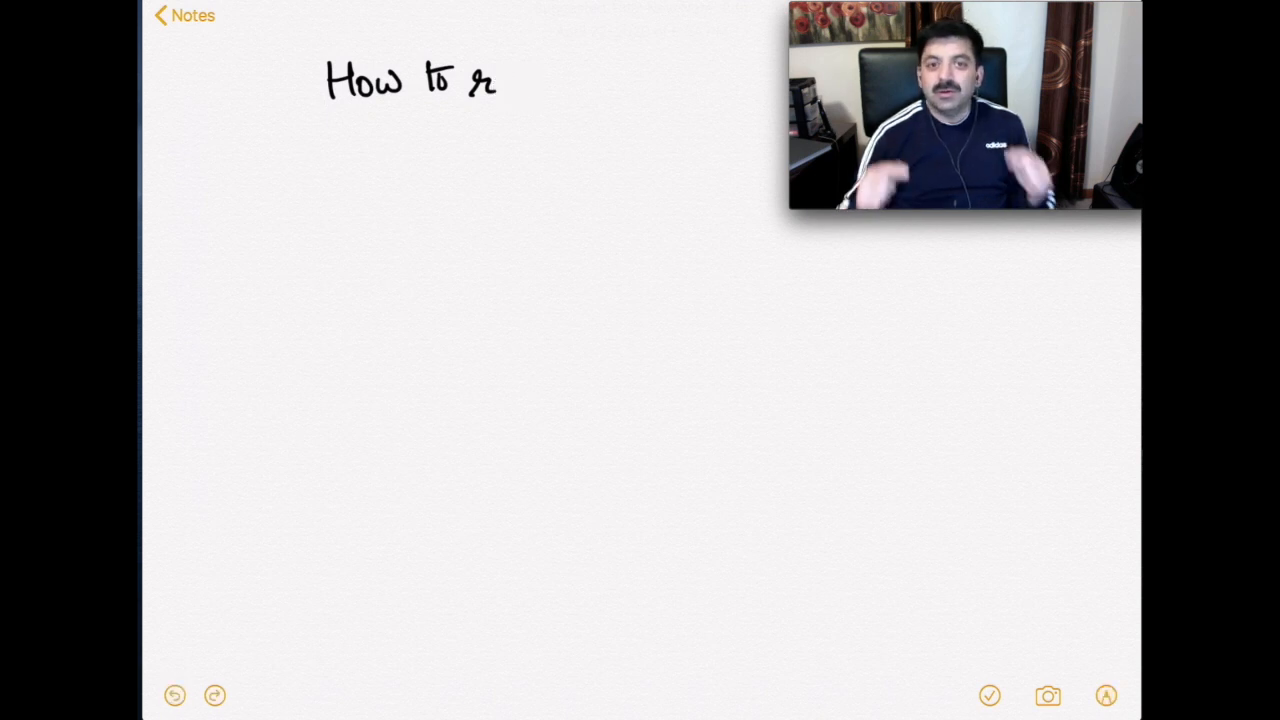
Handwrite 'How to read someone's code' at the top and underline it.
type("read a")
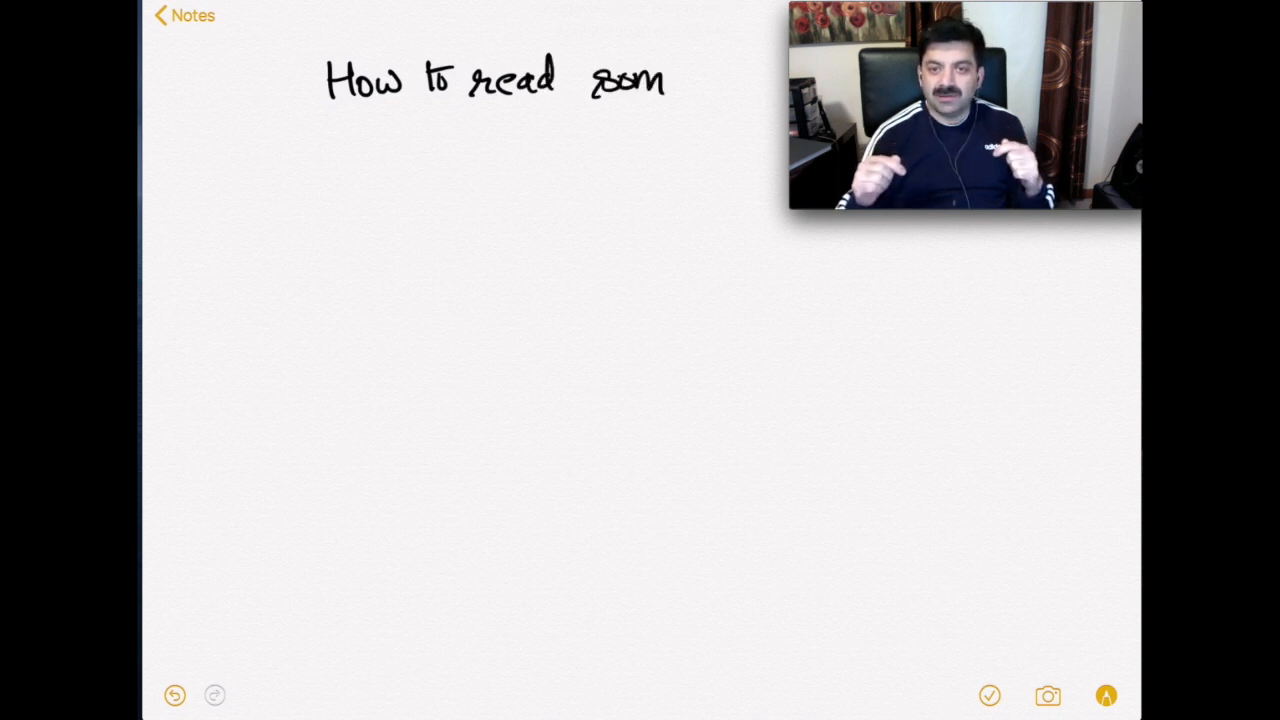
type("eone")
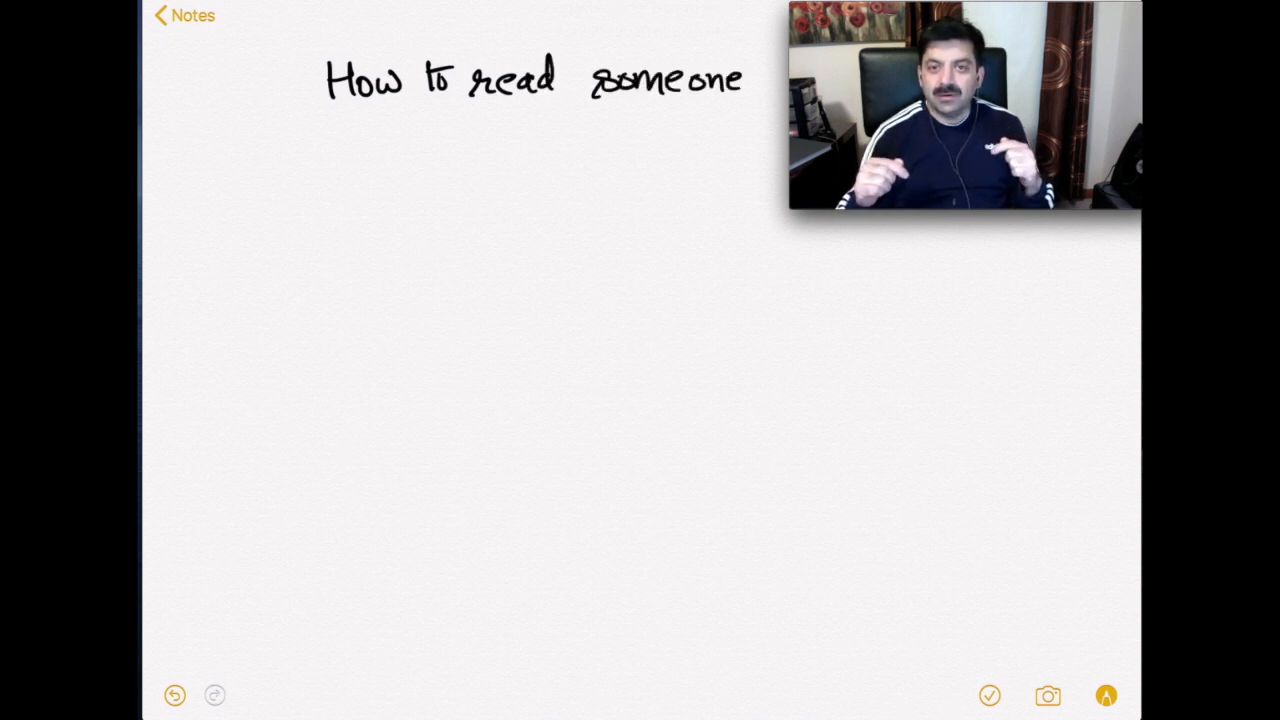
type("'s c")
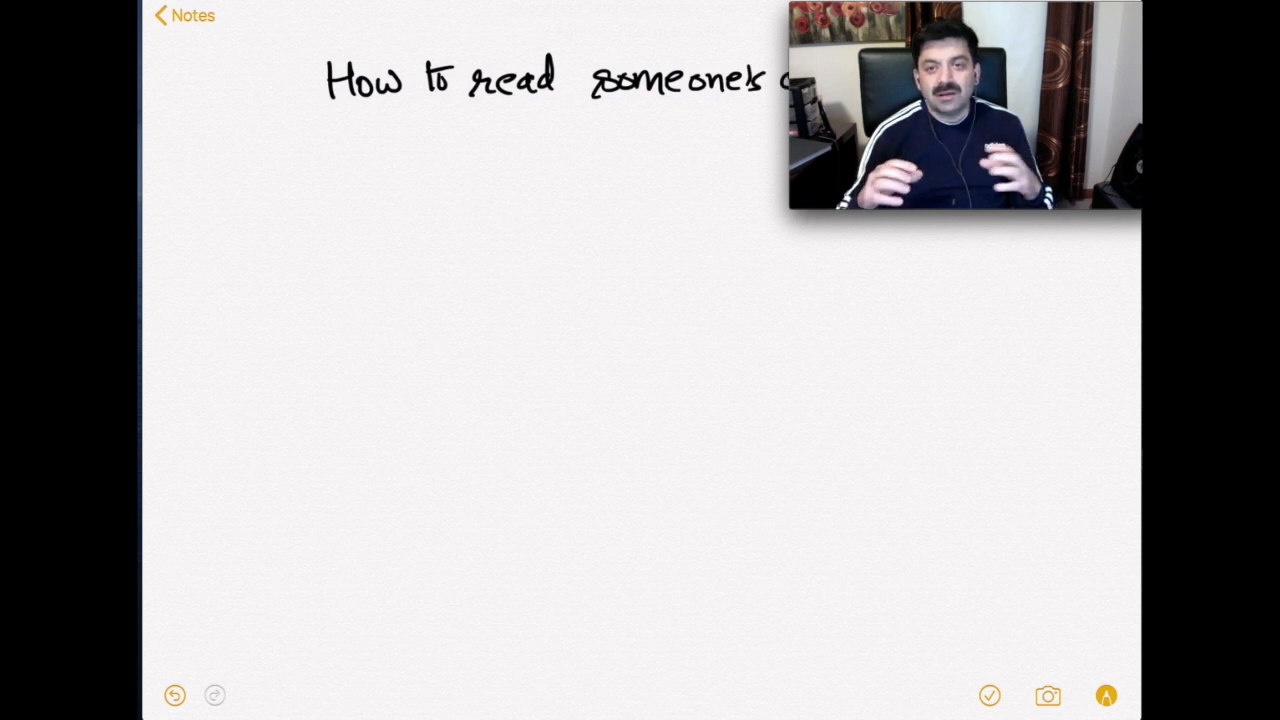
left_click_drag(340, 108, 790, 108)
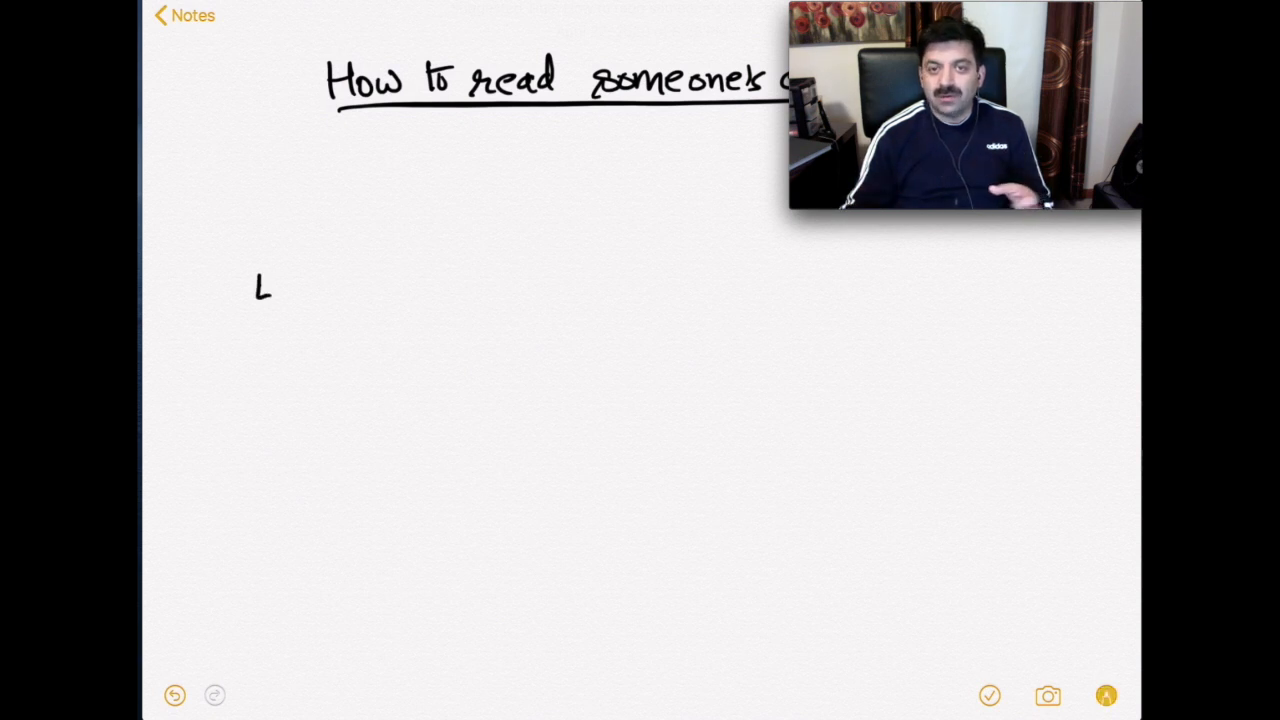
Handwrite 'Lot of Classes' and draw a long divider line below the title.
type("ot of")
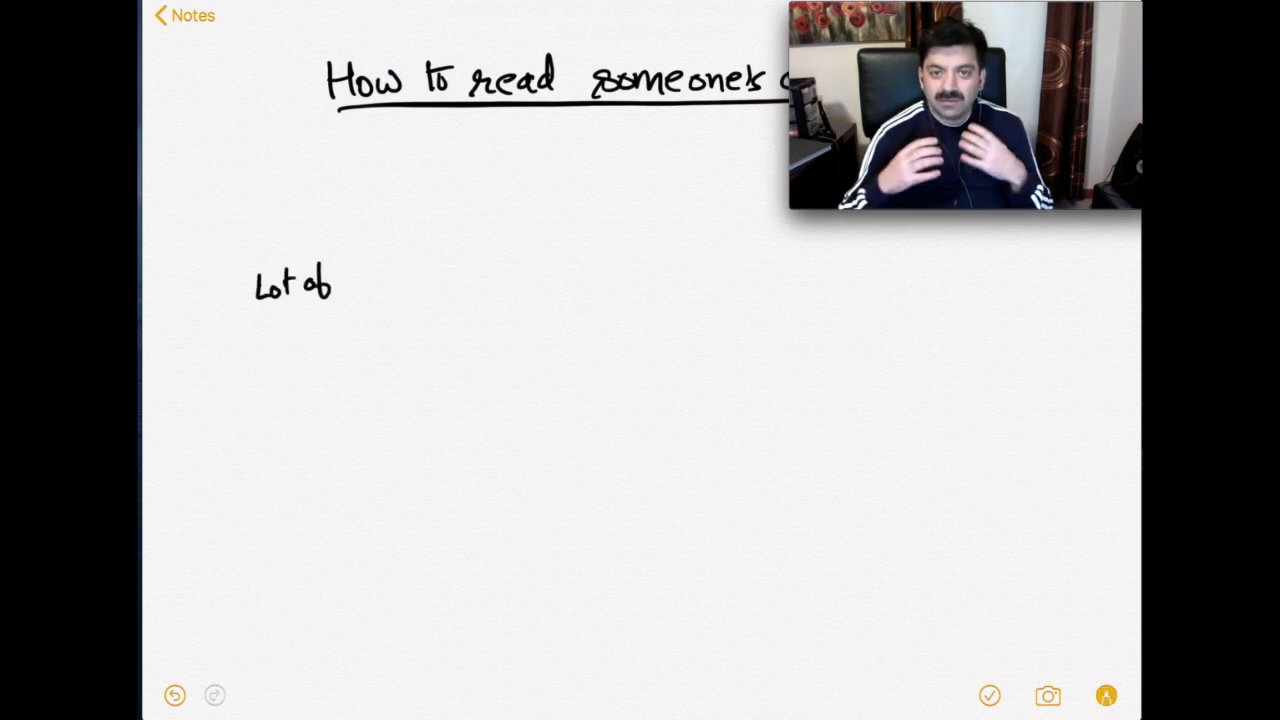
type("Classes")
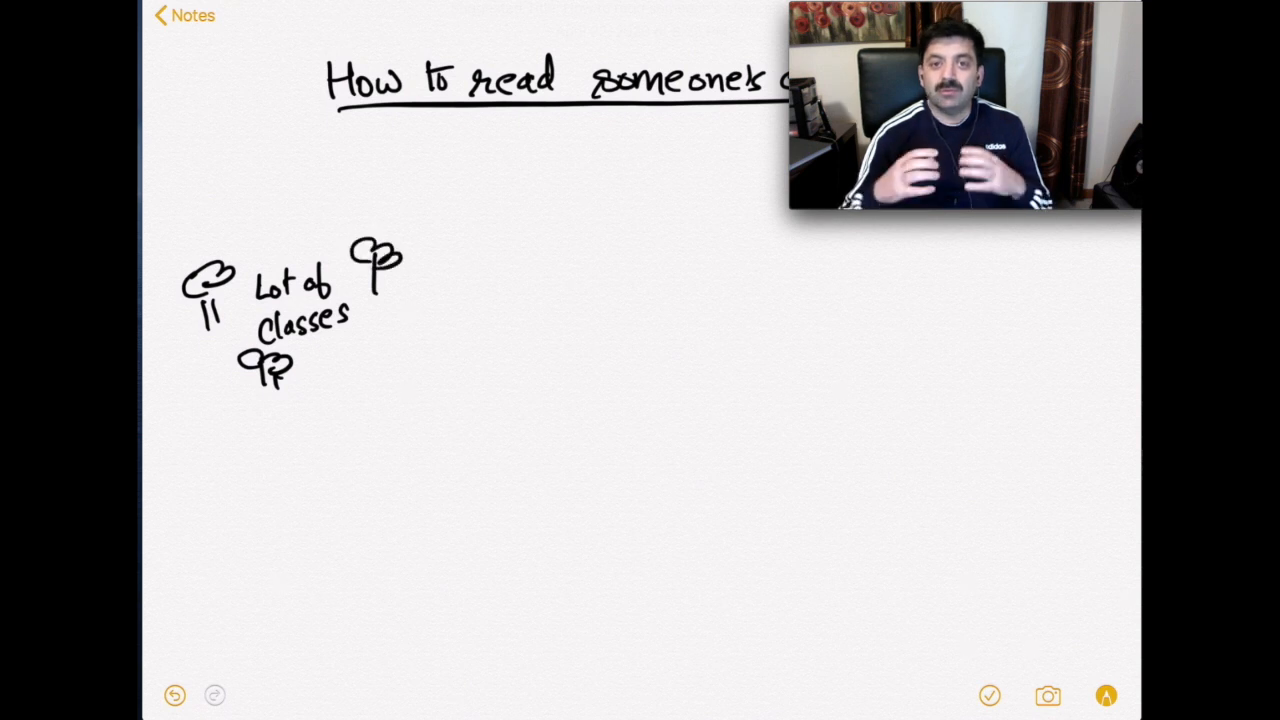
left_click_drag(220, 200, 770, 165)
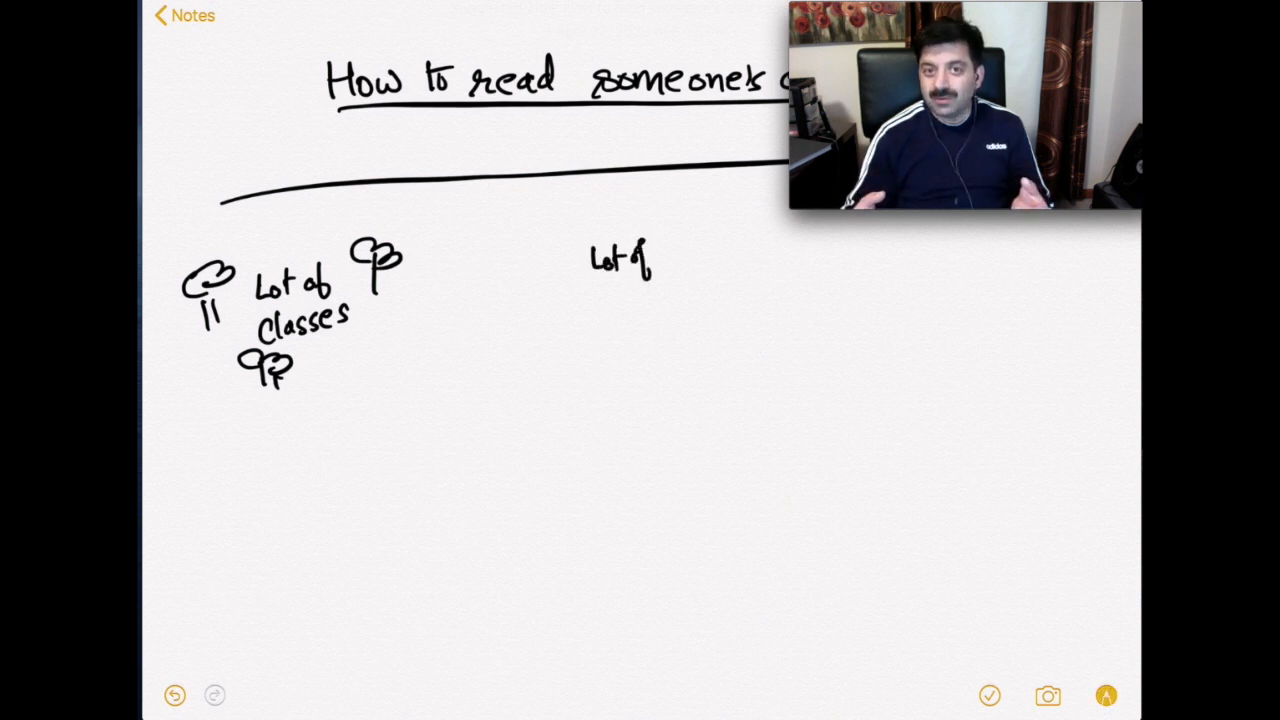
Write 'Lot of Class Hierarchies / Lot of Inheritance Levels' with tree doodles and scribbles.
left_click_drag(580, 295, 640, 300)
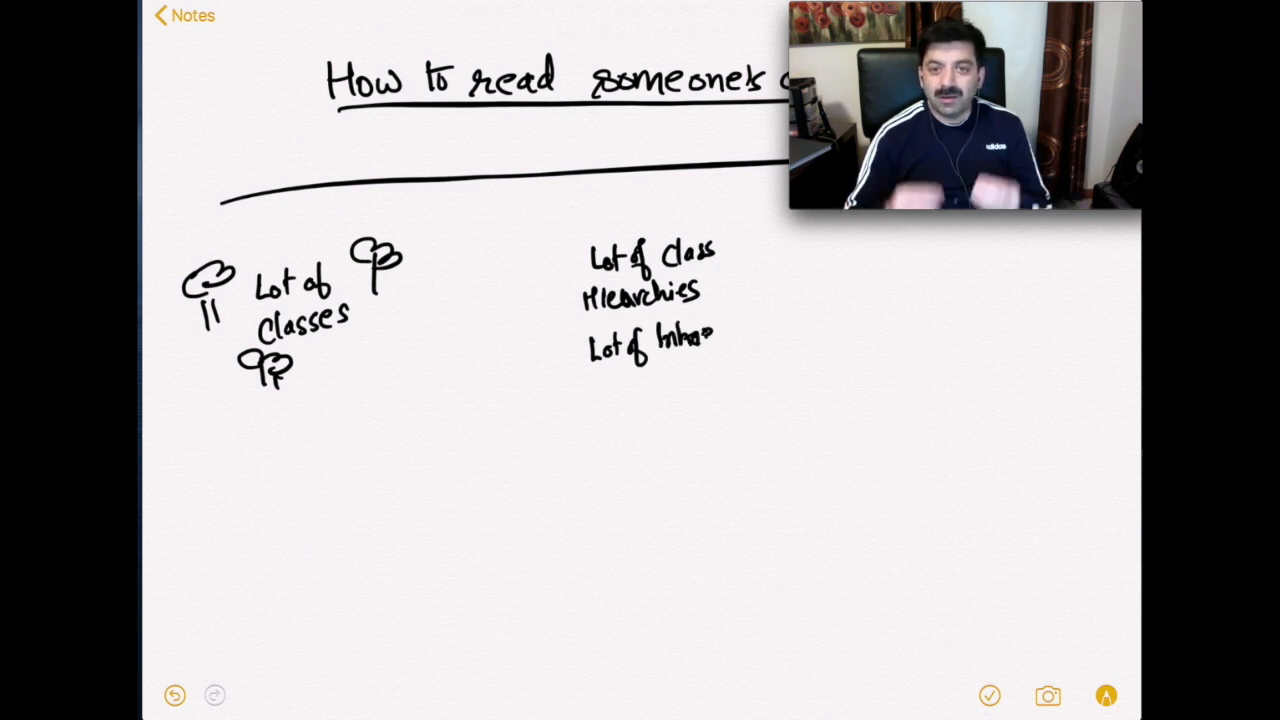
type("Inheritance")
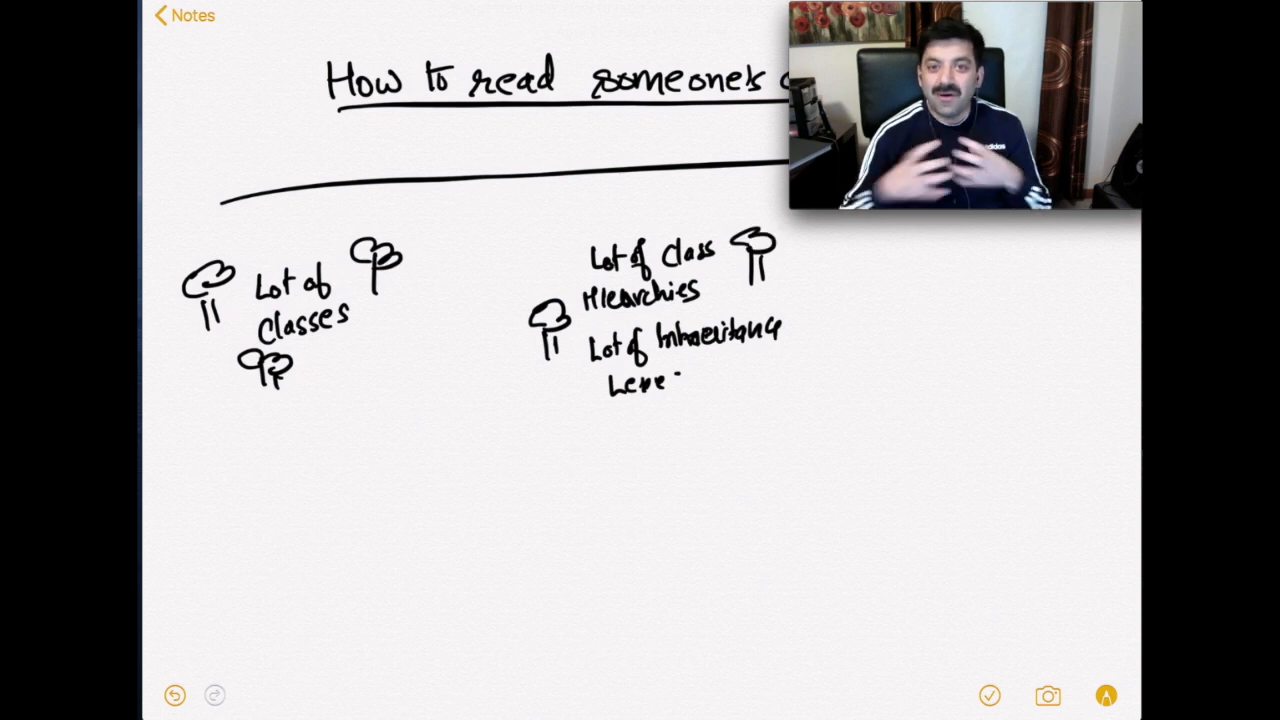
left_click_drag(645, 420, 715, 410)
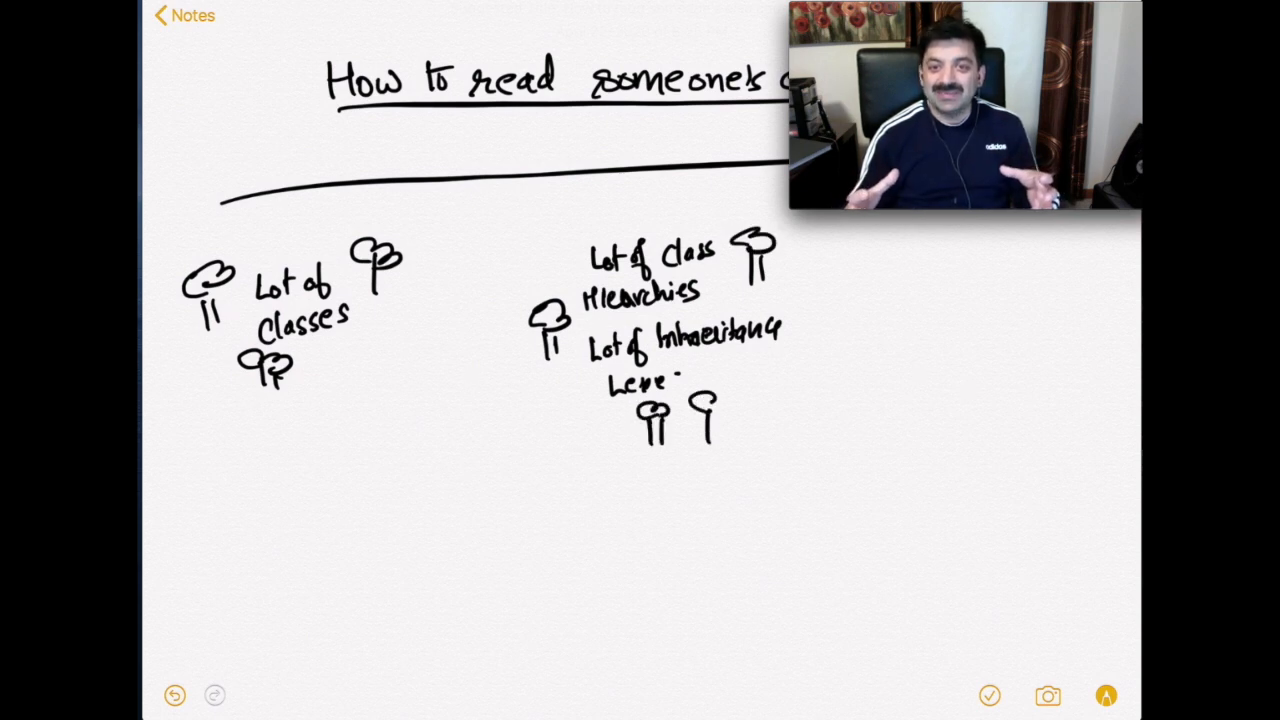
left_click_drag(560, 410, 575, 450)
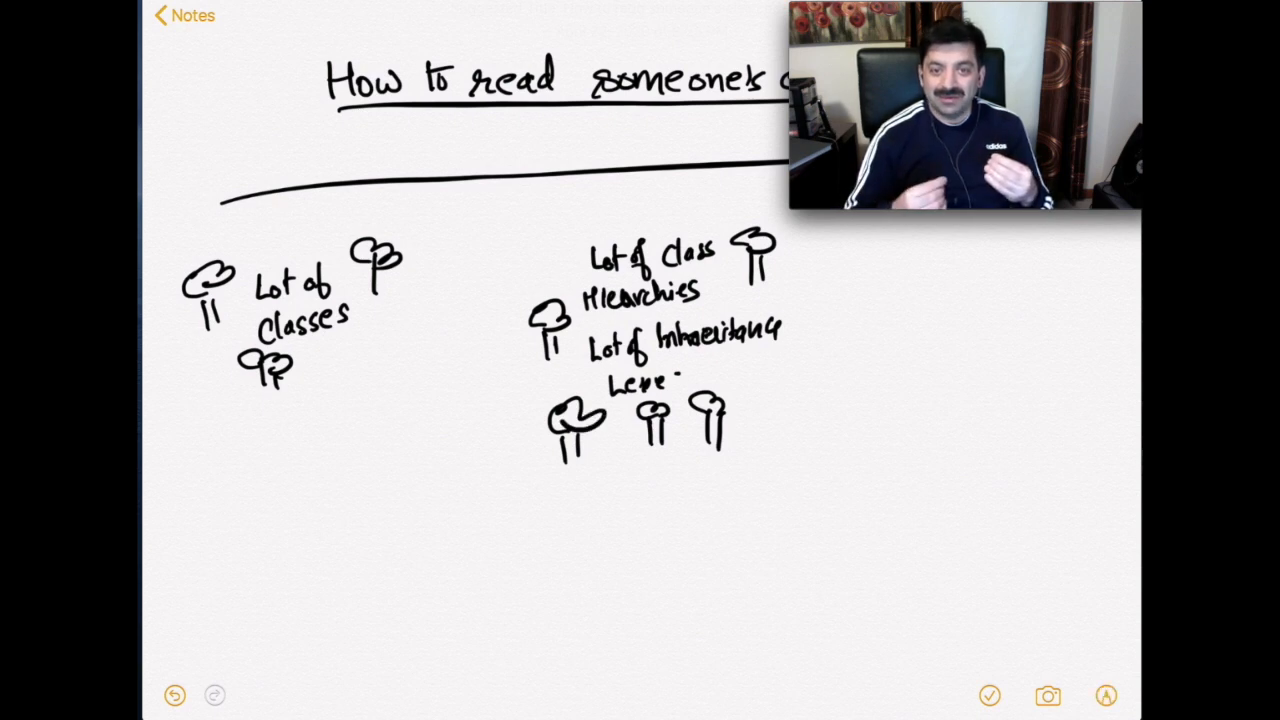
left_click_drag(210, 445, 395, 335)
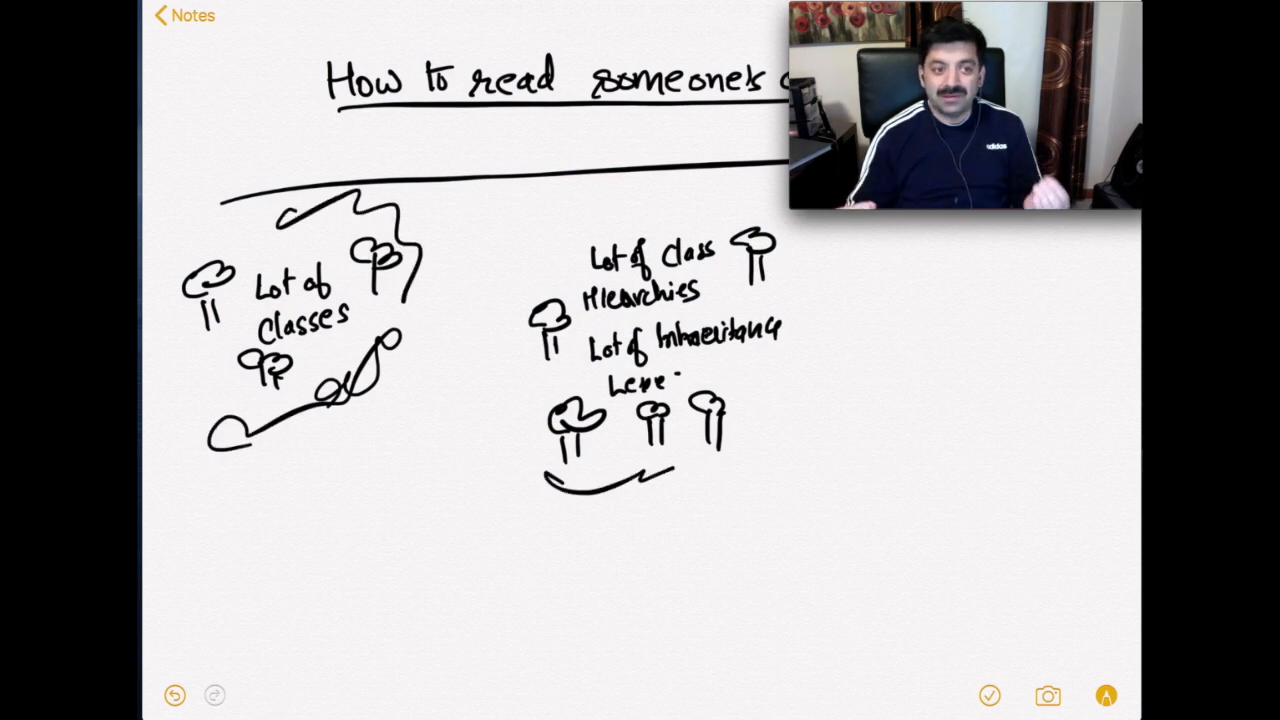
left_click_drag(650, 475, 755, 450)
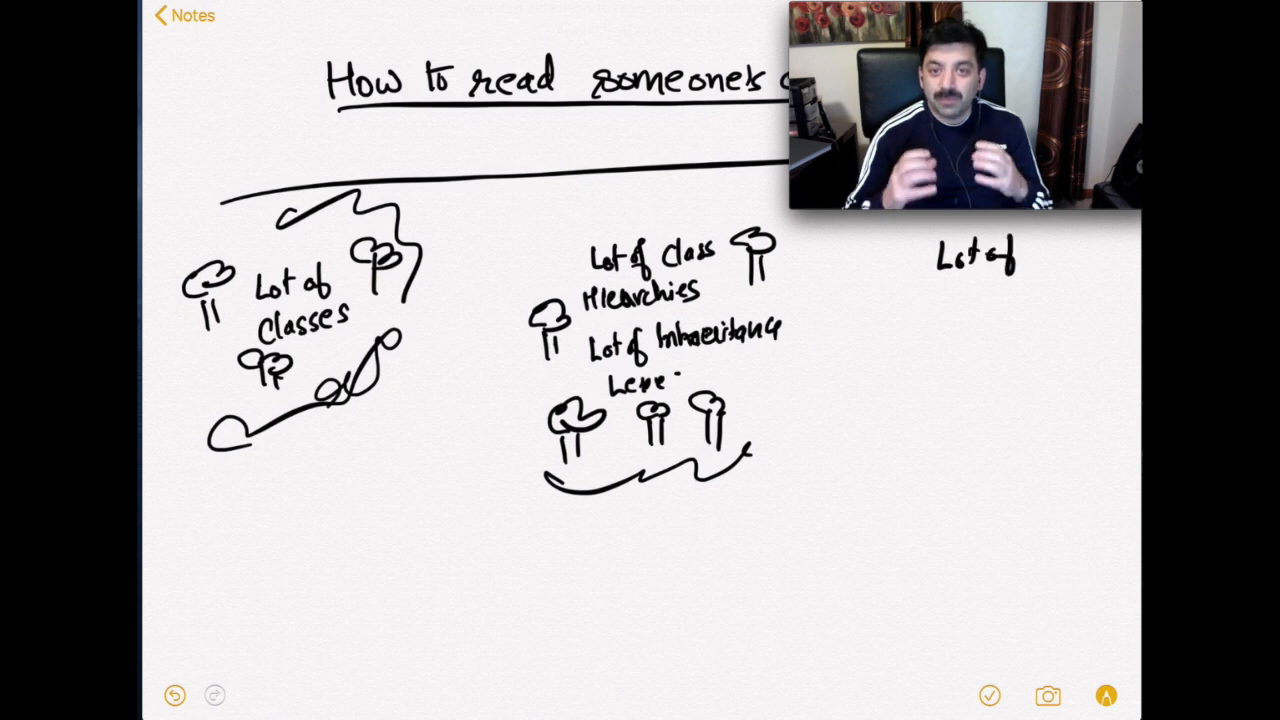
Handwrite the third point, 'Lot of indirection', on the right of the sketches.
type("induectin")
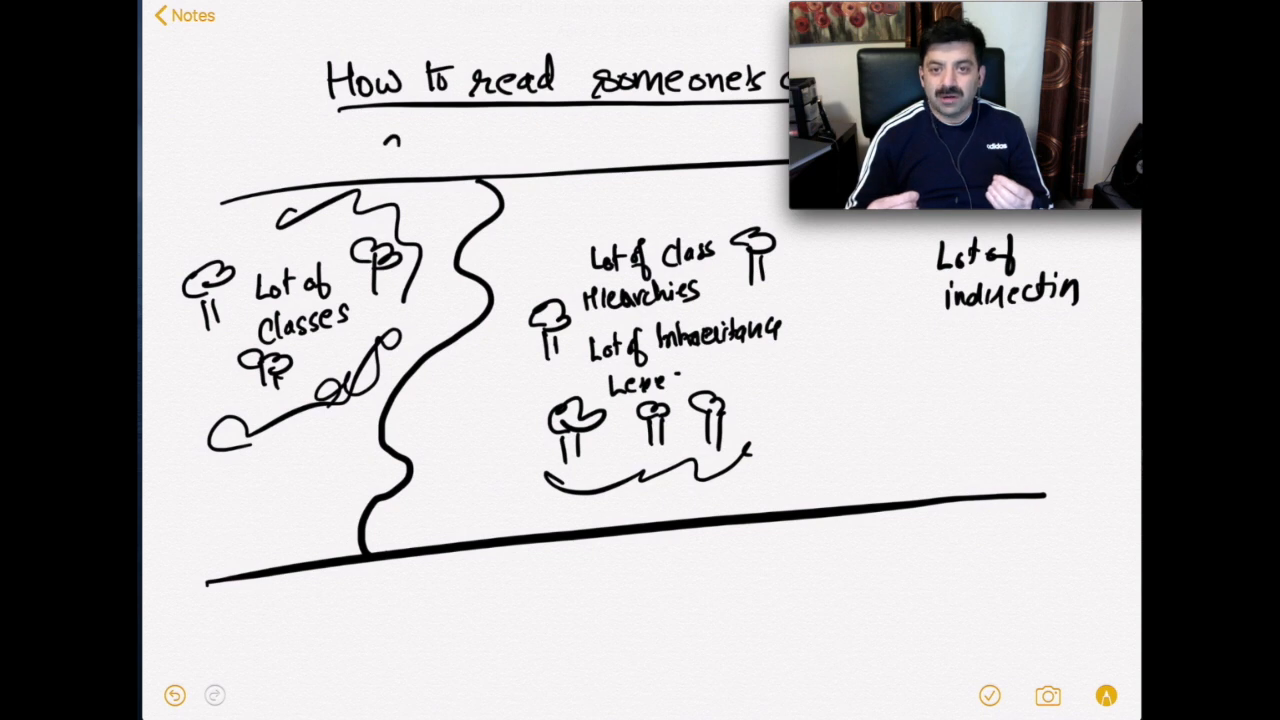
type("starti")
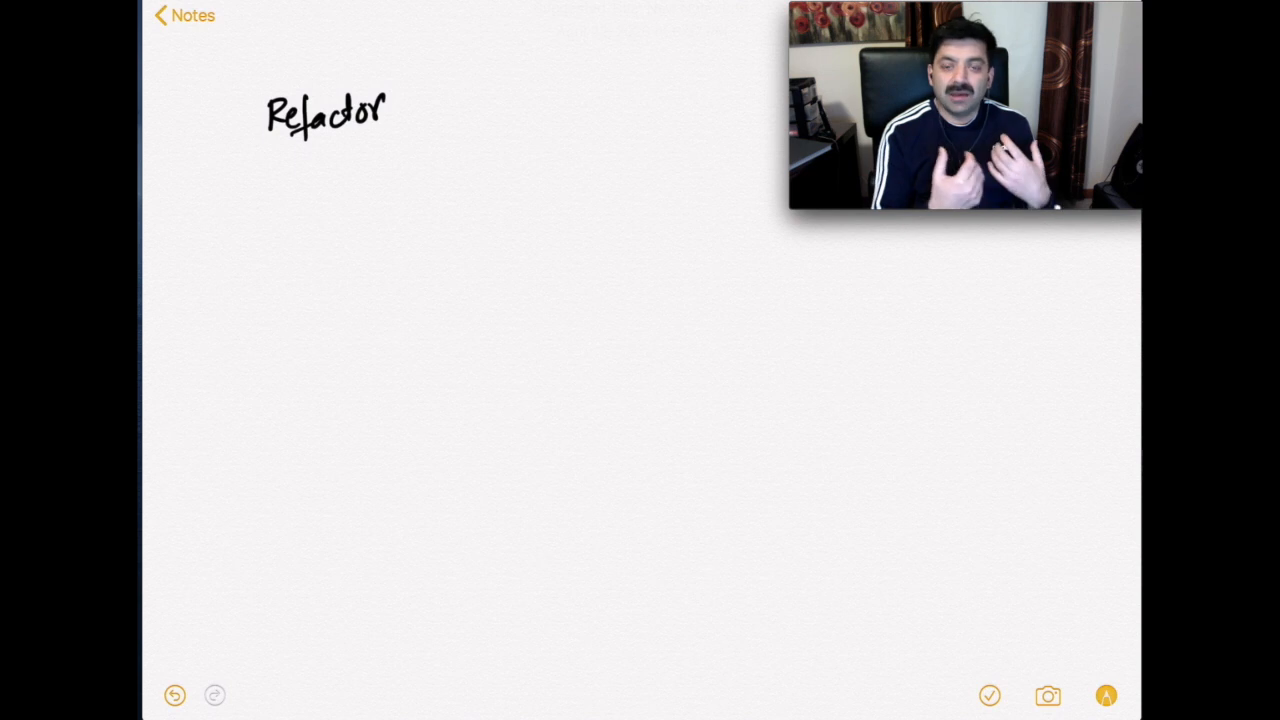
Sketch a box of concentric circles beside 'Refactor' and begin 'Write unit tests' below.
left_click_drag(480, 100, 620, 200)
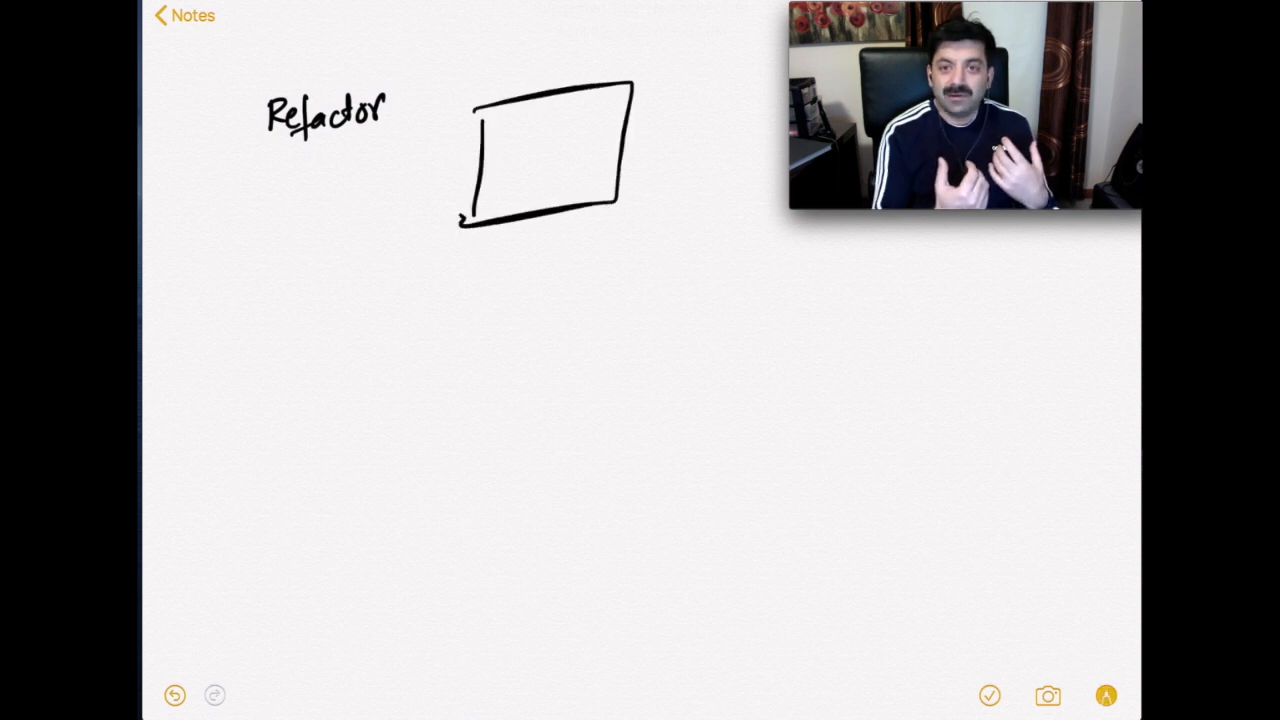
left_click_drag(495, 160, 515, 165)
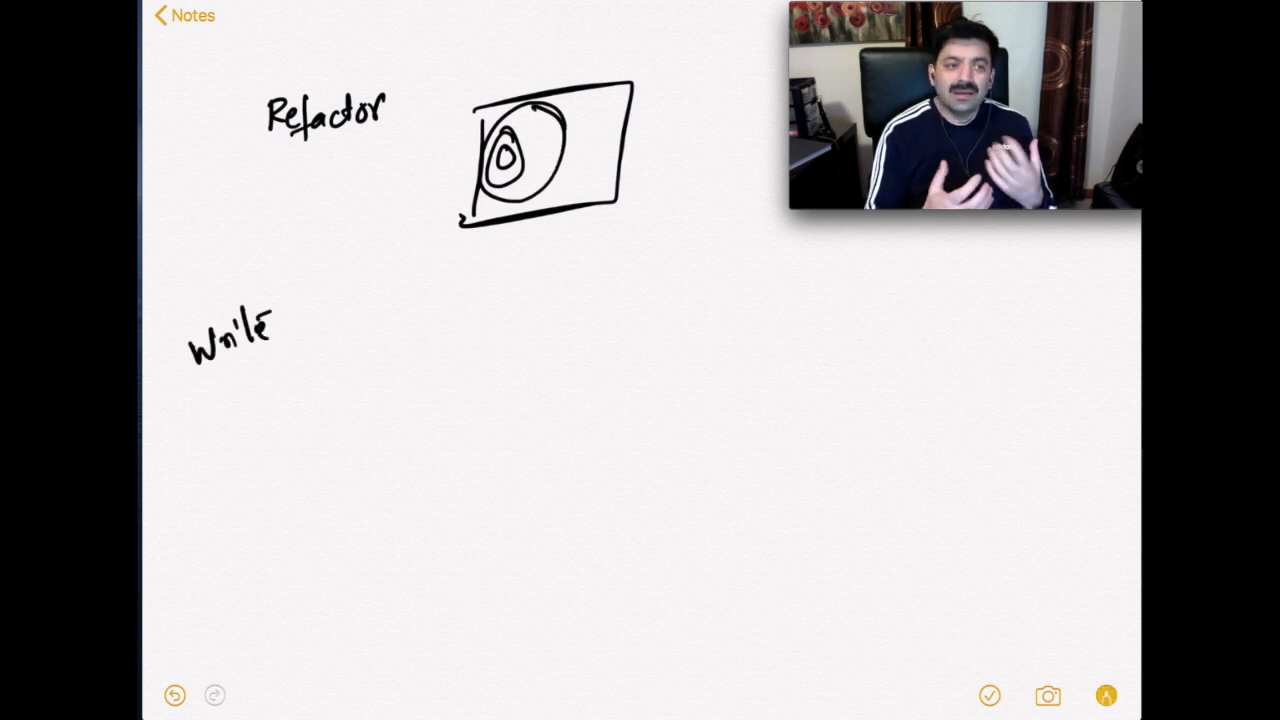
type("unit")
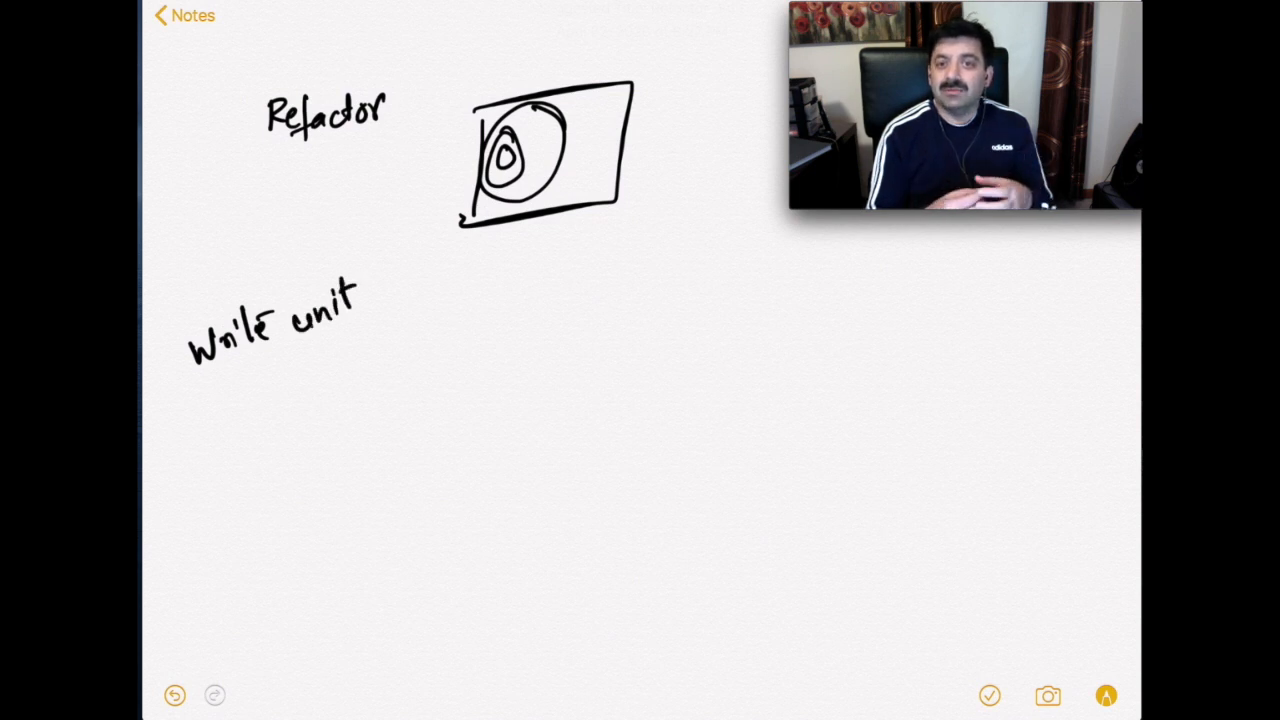
type("testi")
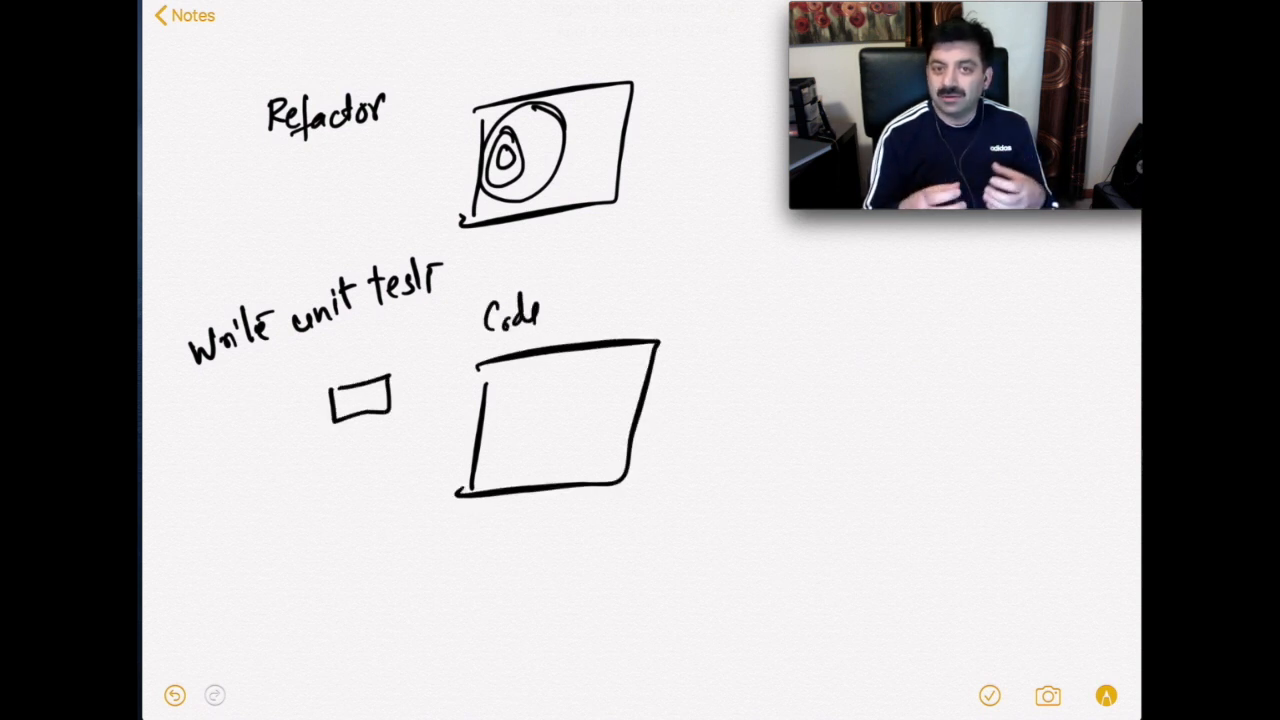
Draw a 'unit 1' test box with arrows to Code, a 'unit 2' box, and number heading 2.
type("unit 1")
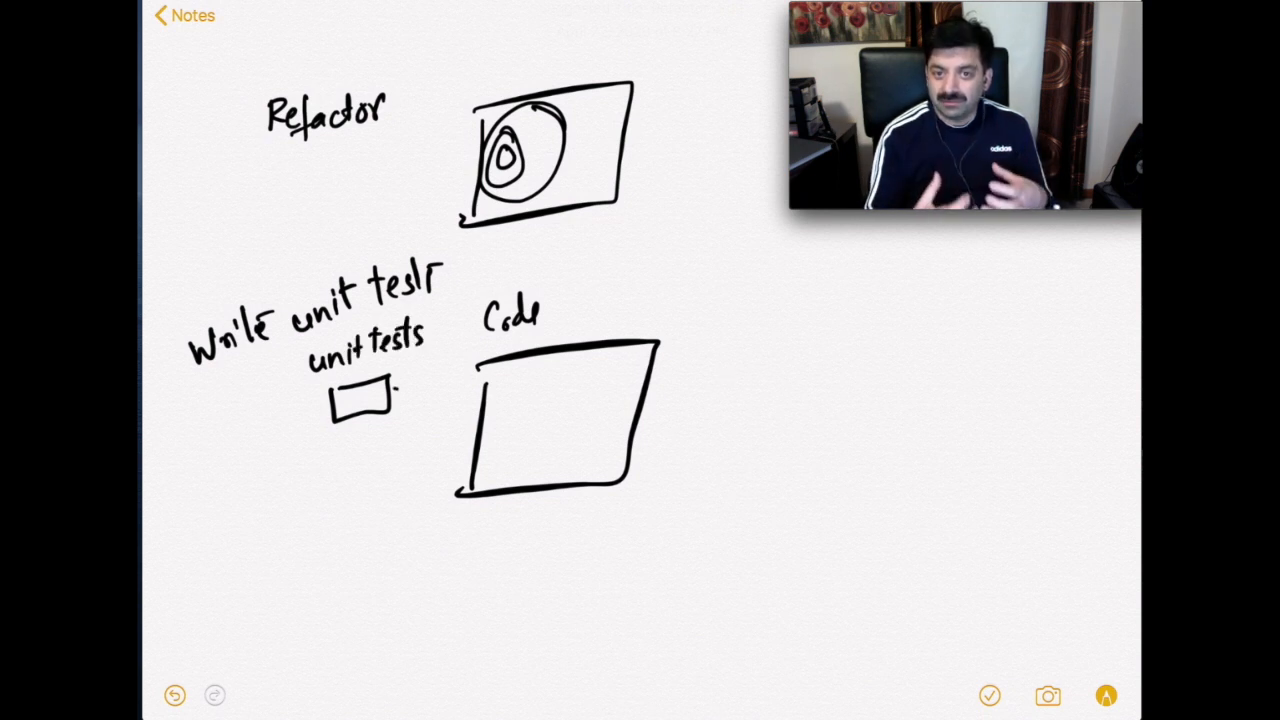
left_click_drag(400, 390, 470, 390)
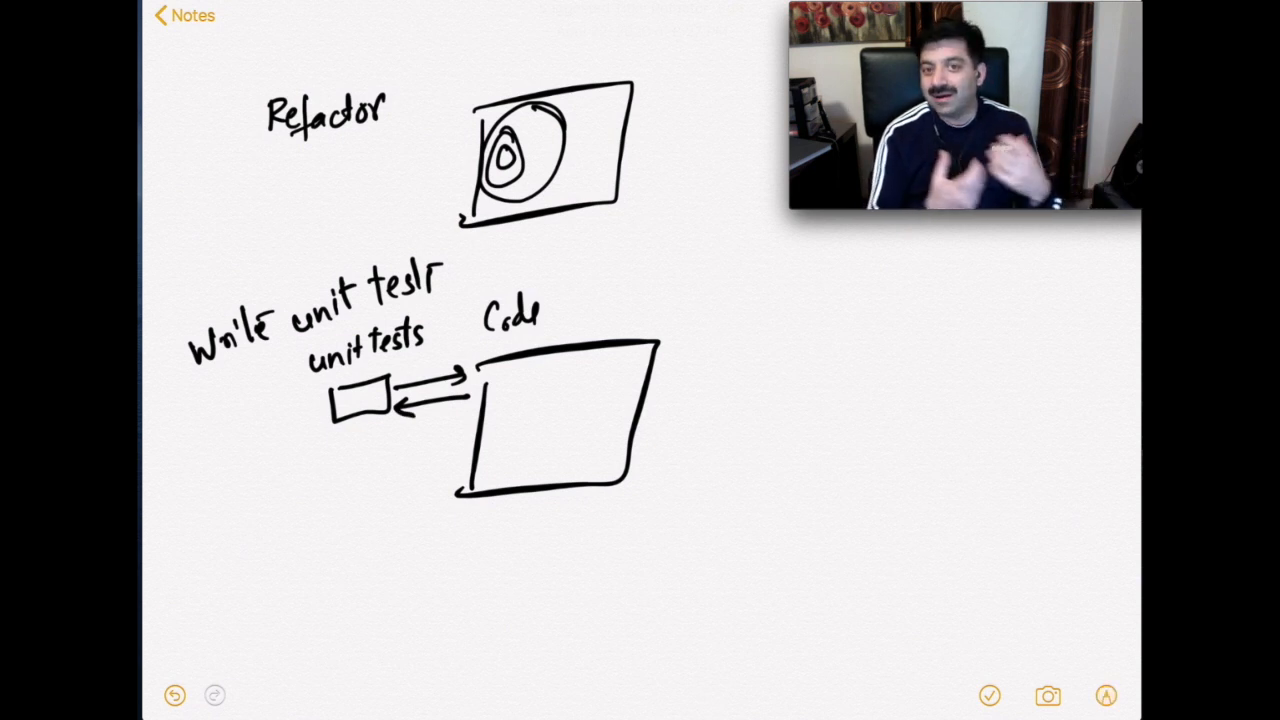
left_click_drag(335, 470, 390, 485)
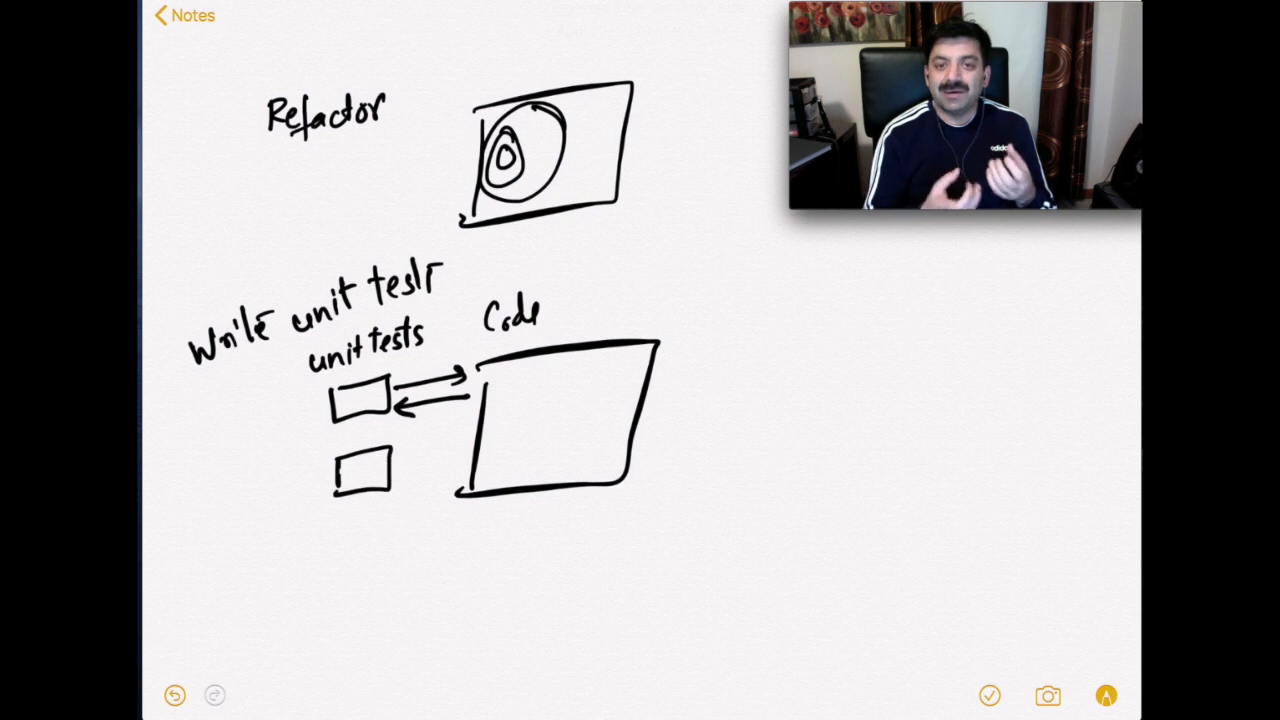
type("unit")
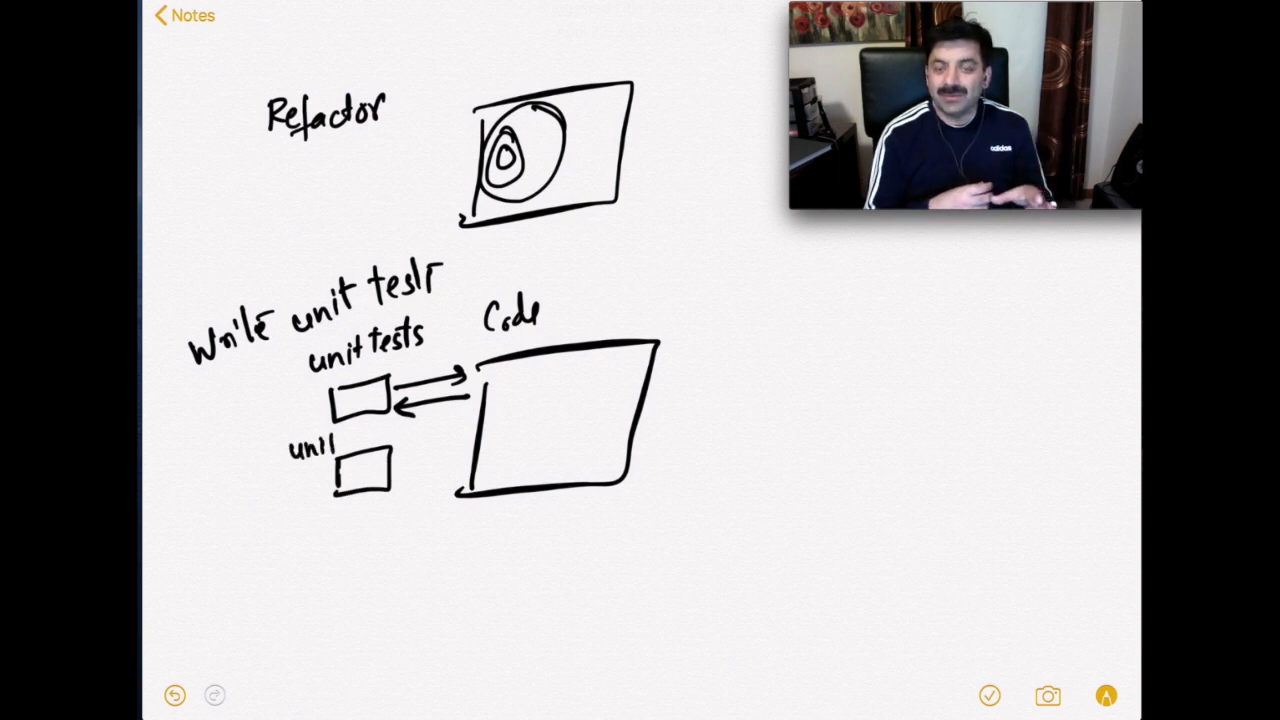
type("2.")
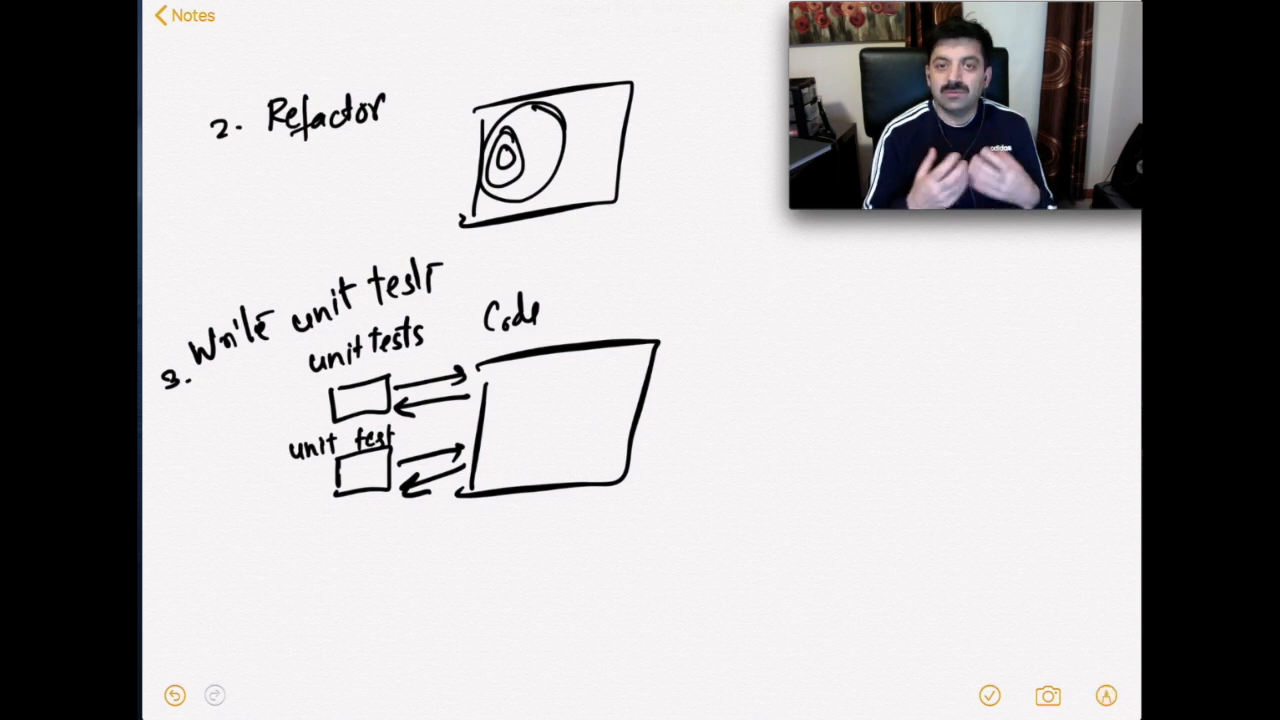
Link the second unit test box to the Code box with arrows.
left_click_drag(845, 225, 803, 495)
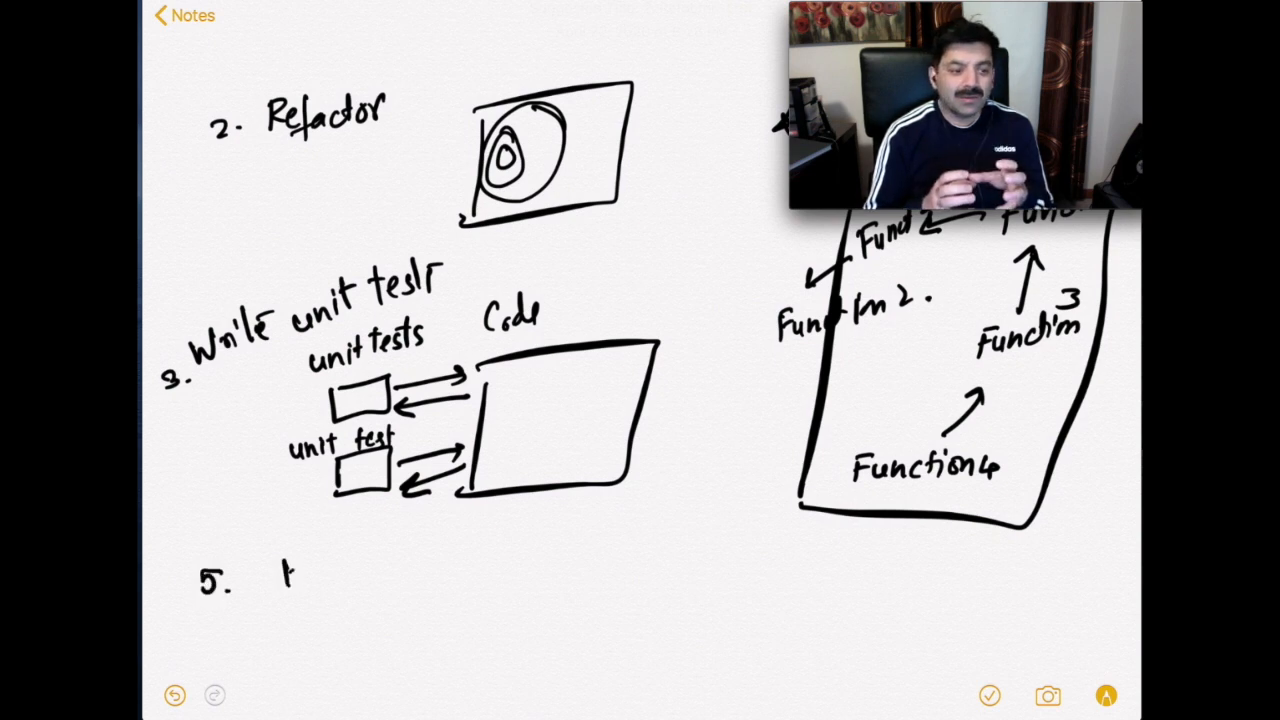
Handwrite '5. Know Application Patterns / Design Patterns' and '6. Explain Code to someone'.
type("Know")
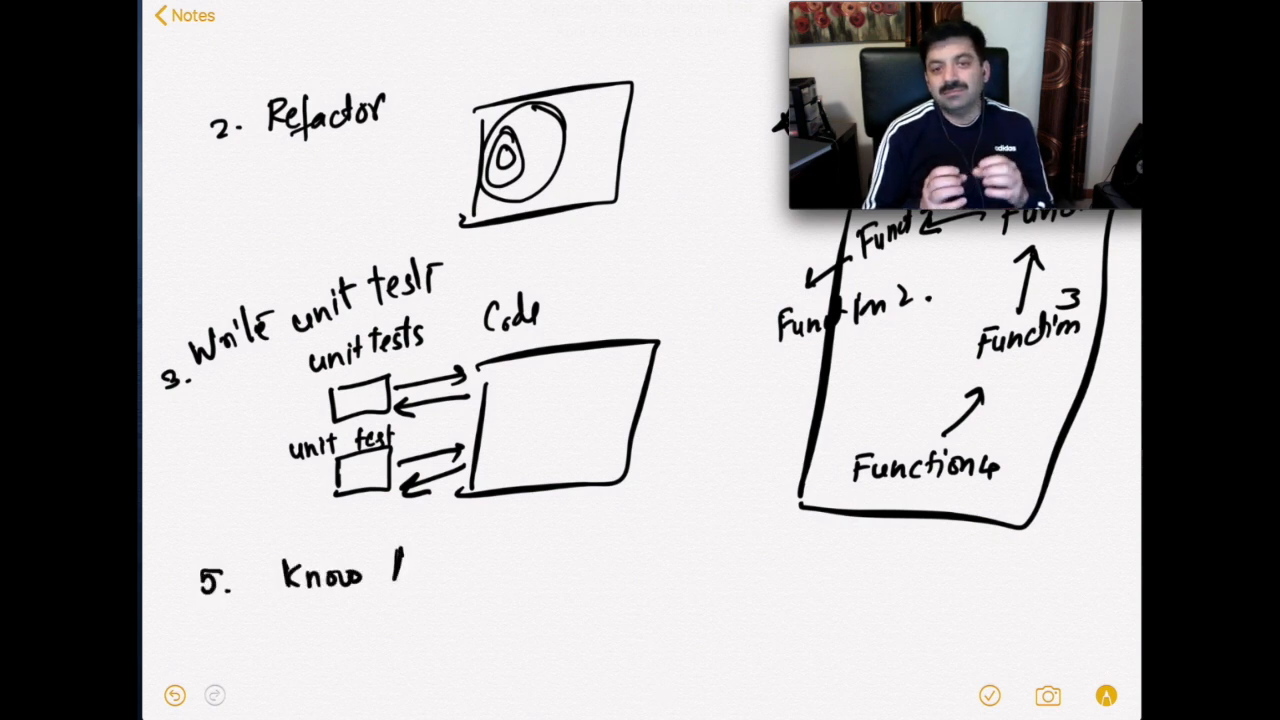
type("Application Patterns / Design Patterns.")
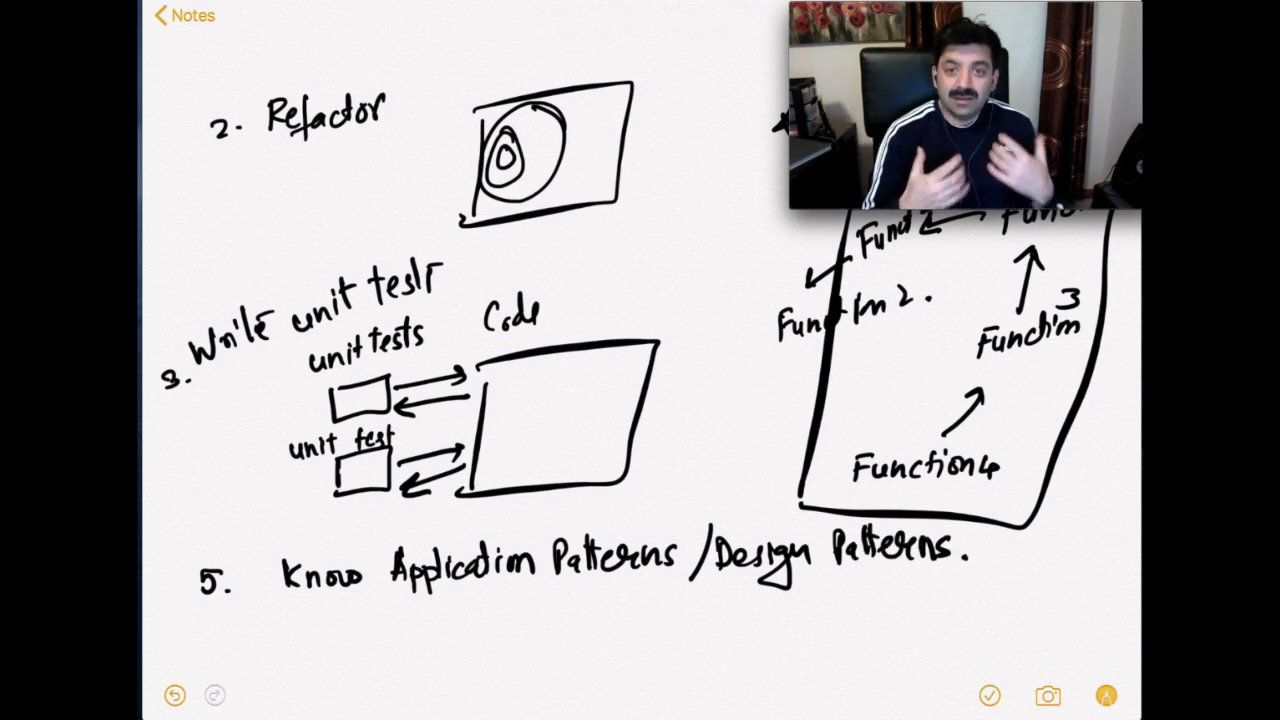
type("6. Explain Code to someone.")
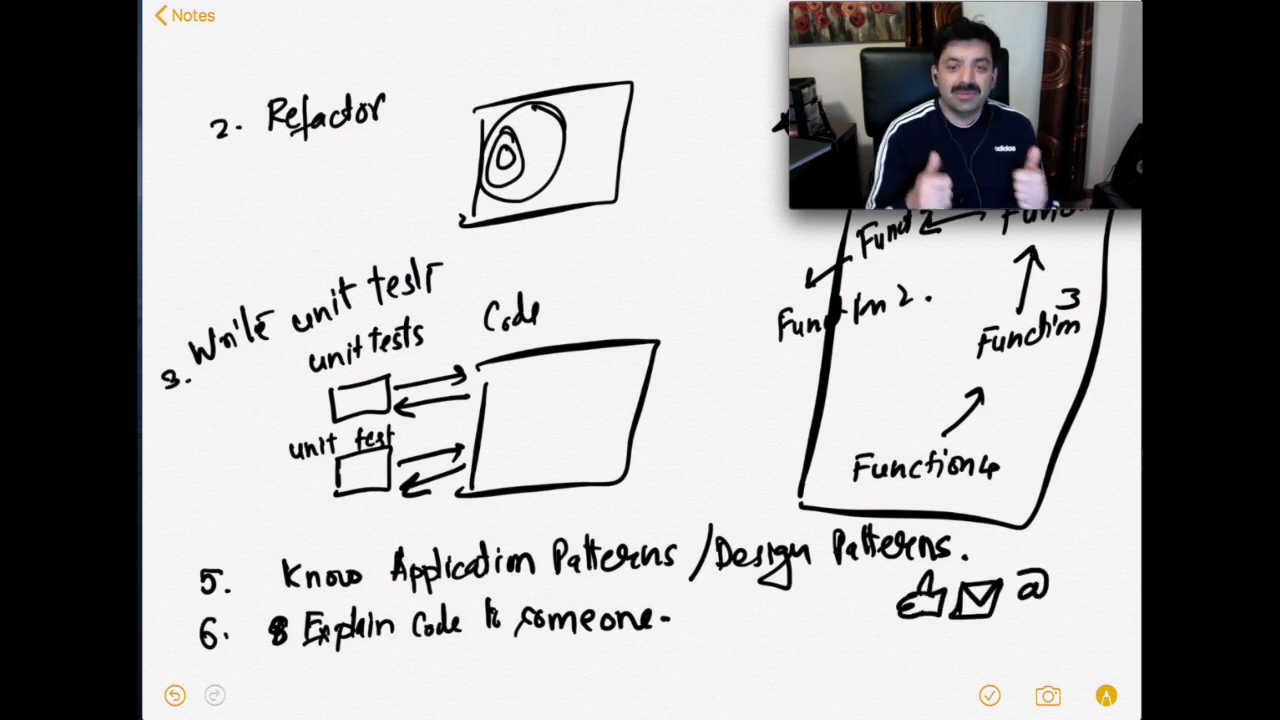